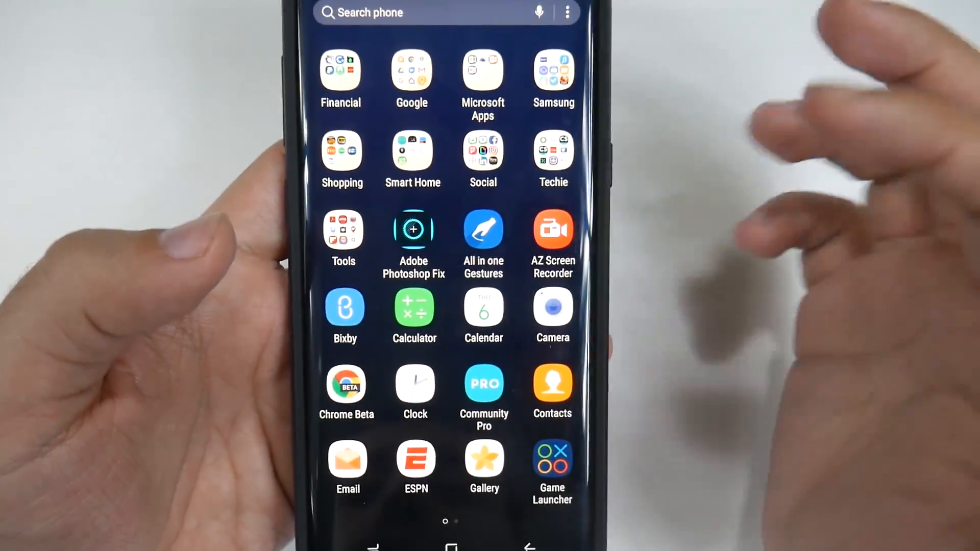
Step: Allow location, media and system-settings access for All in One Gestures and close What's New
{"action": "left_click", "coordinate": [483, 230]}
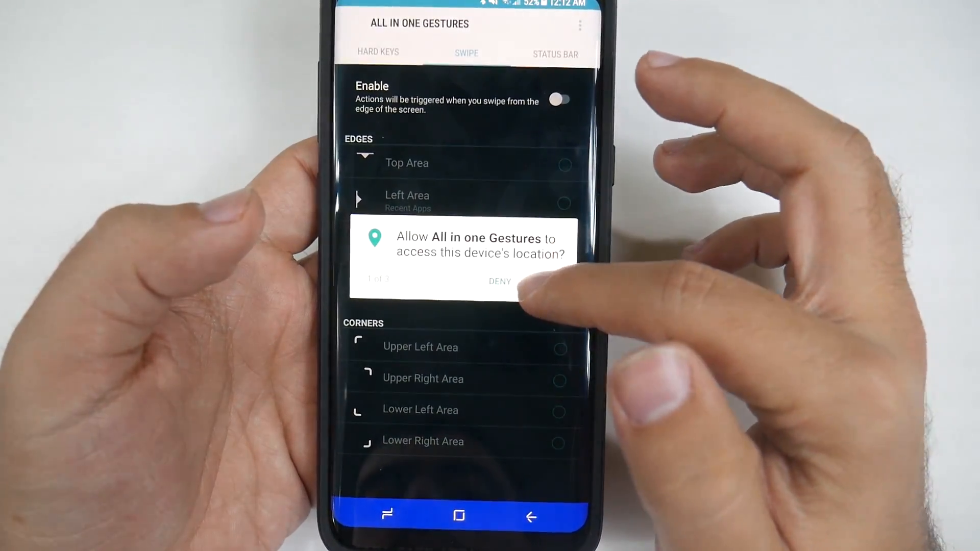
{"action": "left_click", "coordinate": [500, 280]}
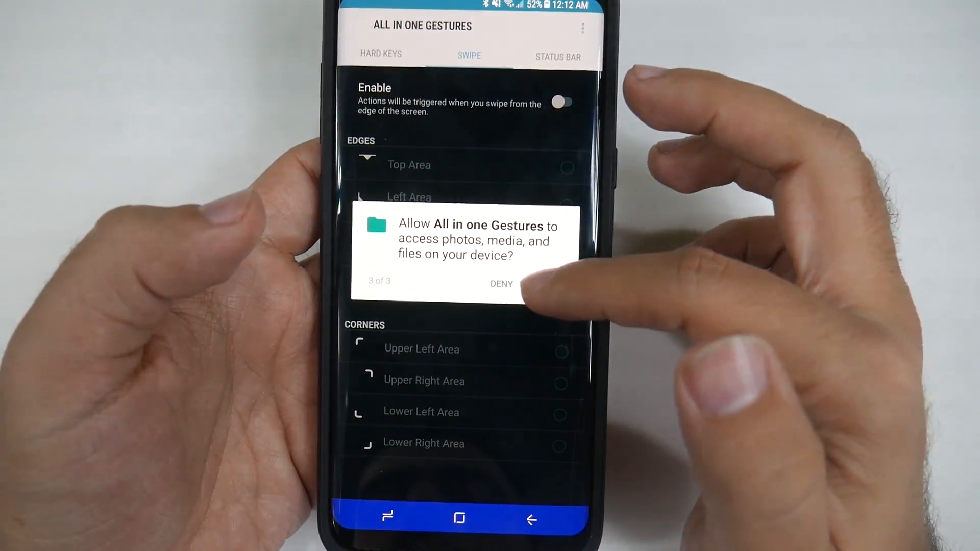
{"action": "left_click", "coordinate": [501, 284]}
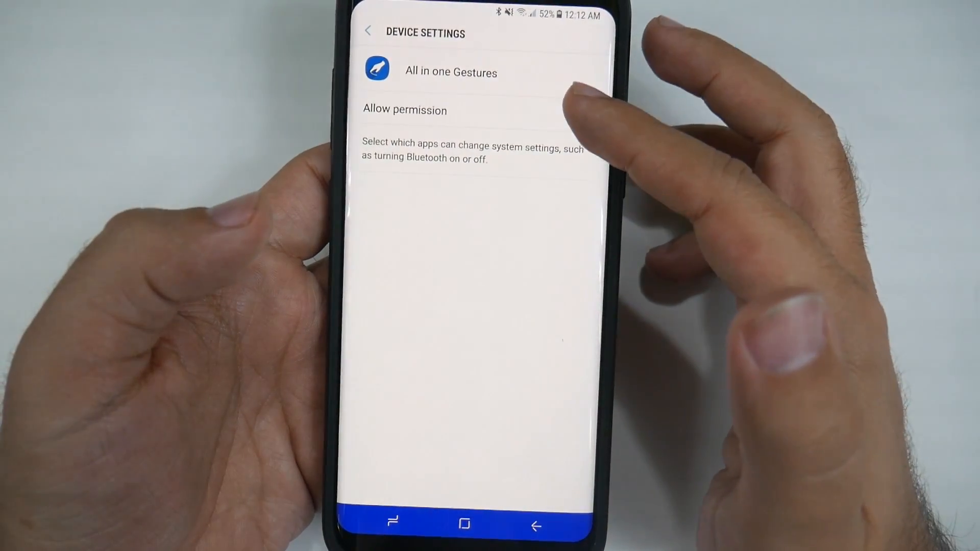
{"action": "left_click", "coordinate": [569, 107]}
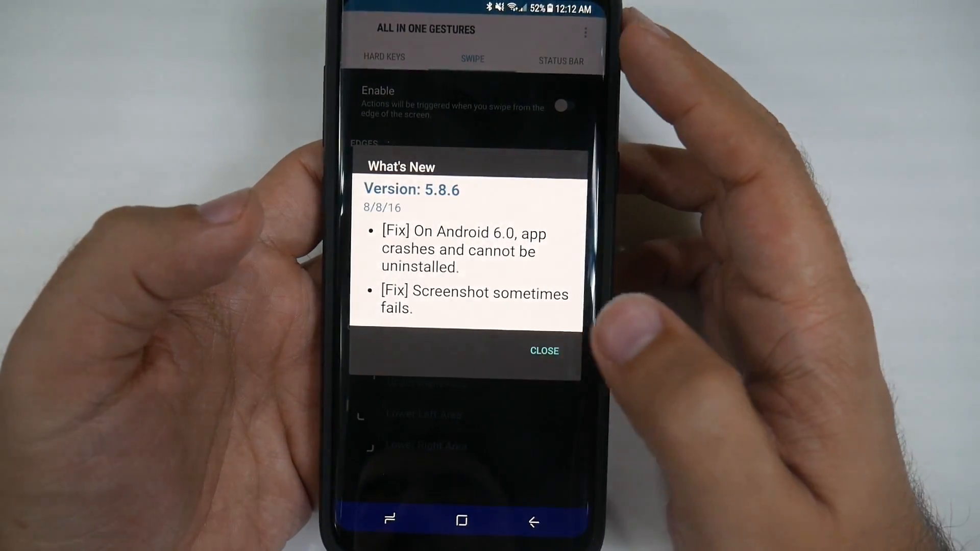
{"action": "left_click", "coordinate": [544, 350]}
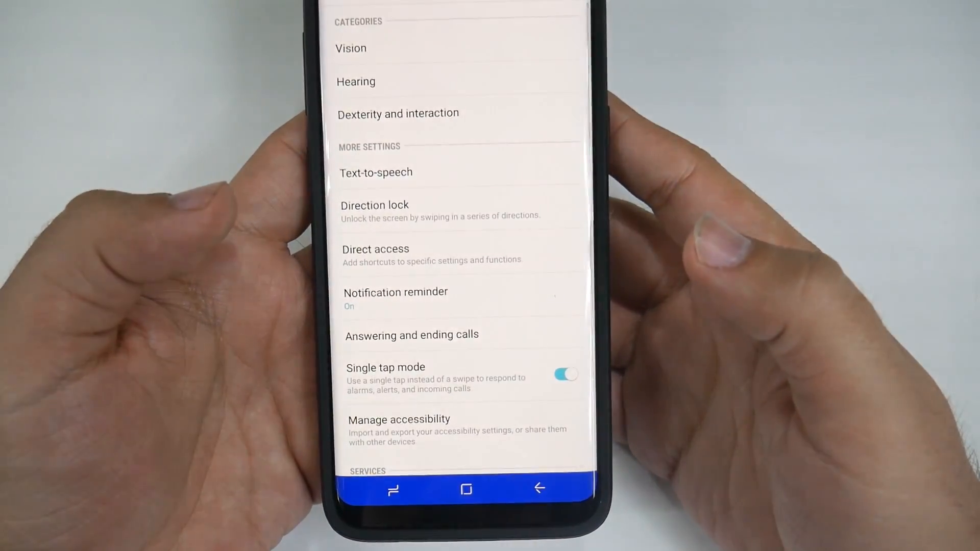
Step: Switch on the All in one Gestures service under Accessibility Services and return to the app
{"action": "scroll", "scroll_direction": "down", "scroll_amount": 3}
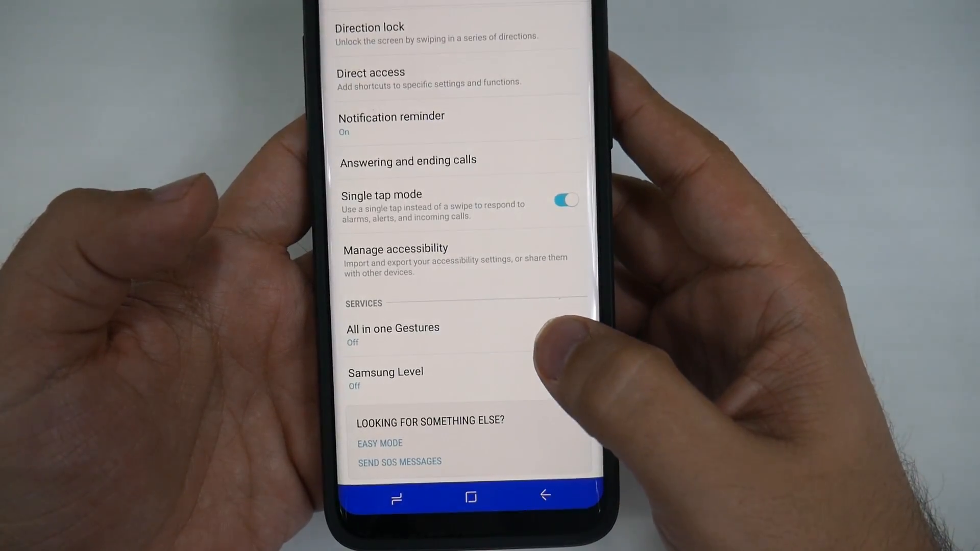
{"action": "left_click", "coordinate": [392, 335]}
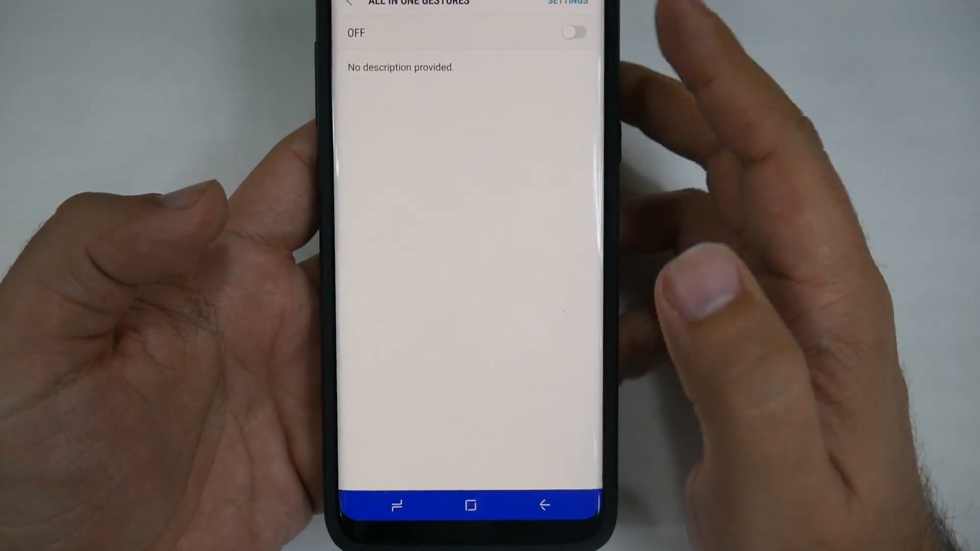
{"action": "left_click", "coordinate": [572, 37]}
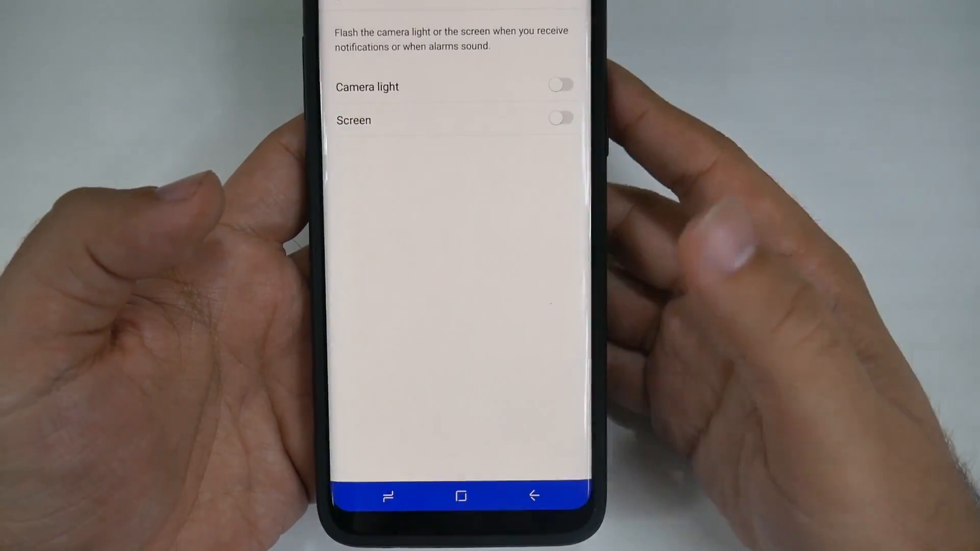
{"action": "left_click", "coordinate": [461, 496]}
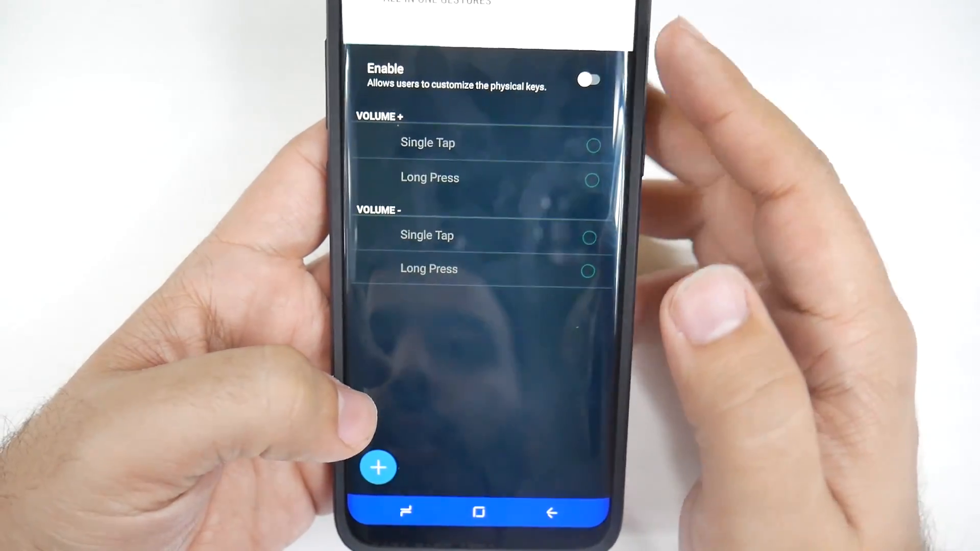
Step: Turn on the Enable switch for physical volume-key customization
{"action": "left_click", "coordinate": [588, 79]}
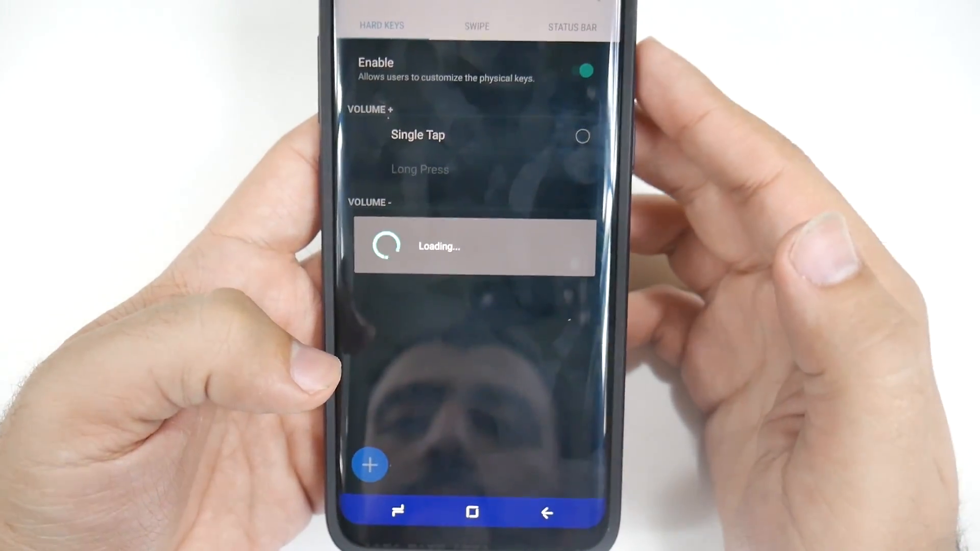